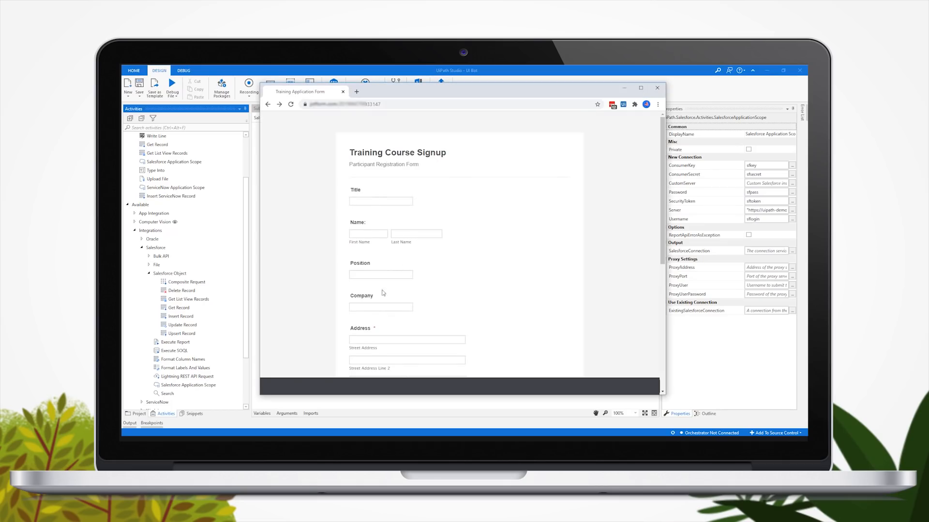
# - Expand the Salesforce Application Scope and review the Get Record - Contact object settings
pyautogui.scroll(-3)
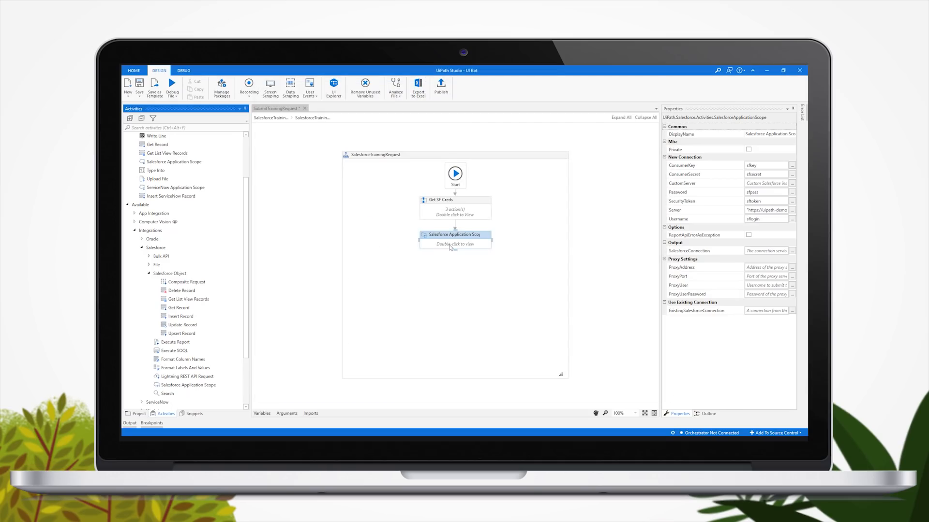
pyautogui.doubleClick(454, 234)
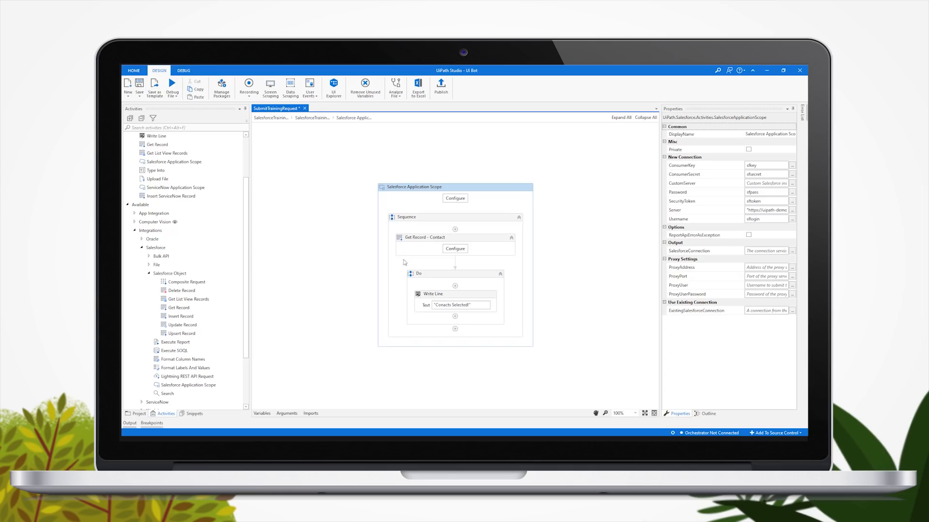
pyautogui.click(455, 248)
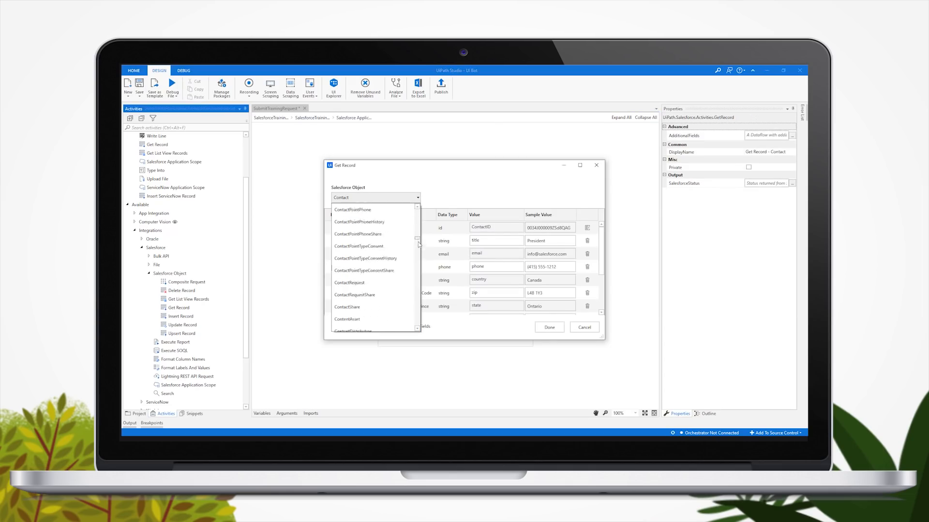
pyautogui.scroll(-3)
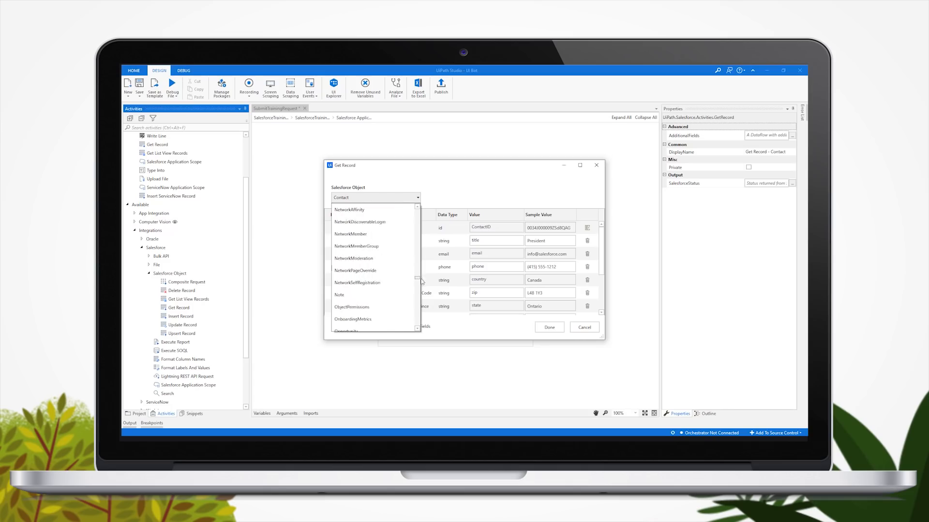
pyautogui.scroll(-3)
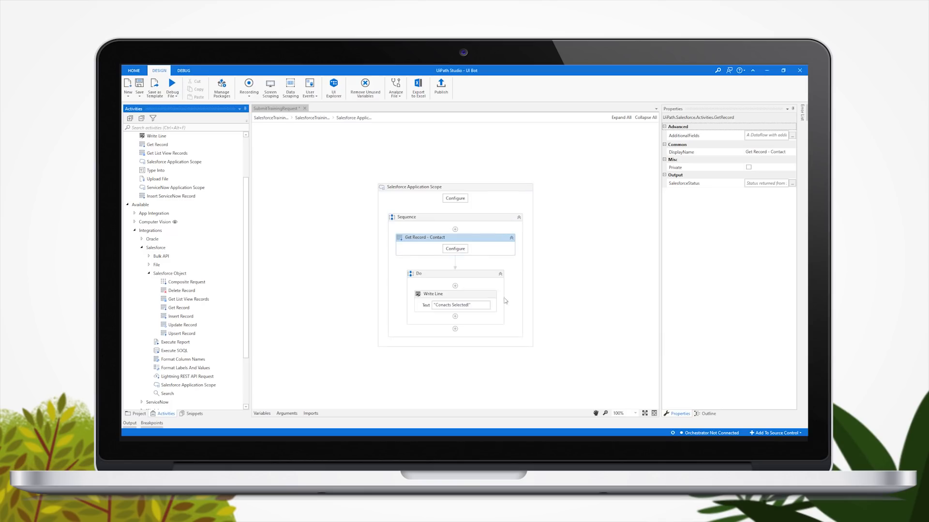
# - Choose Web from the Recording dropdown and start recording
pyautogui.click(248, 86)
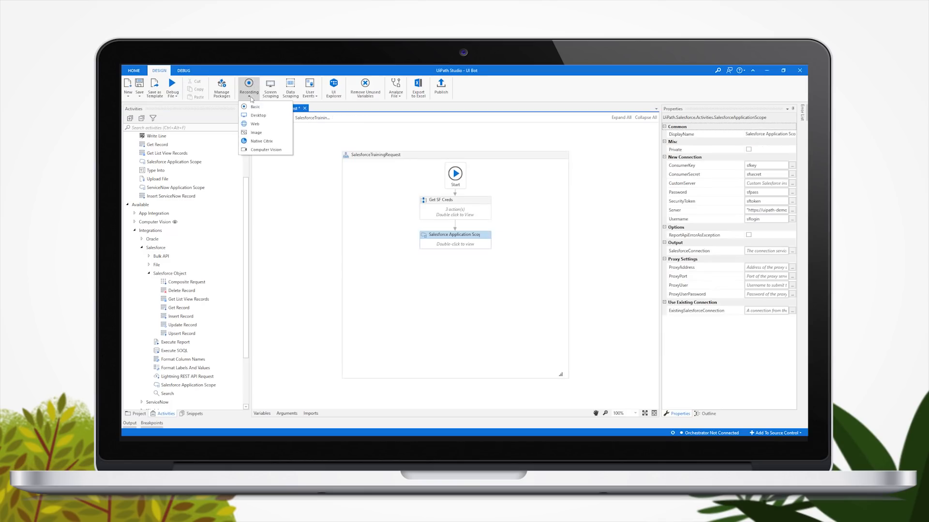
pyautogui.moveTo(261, 141)
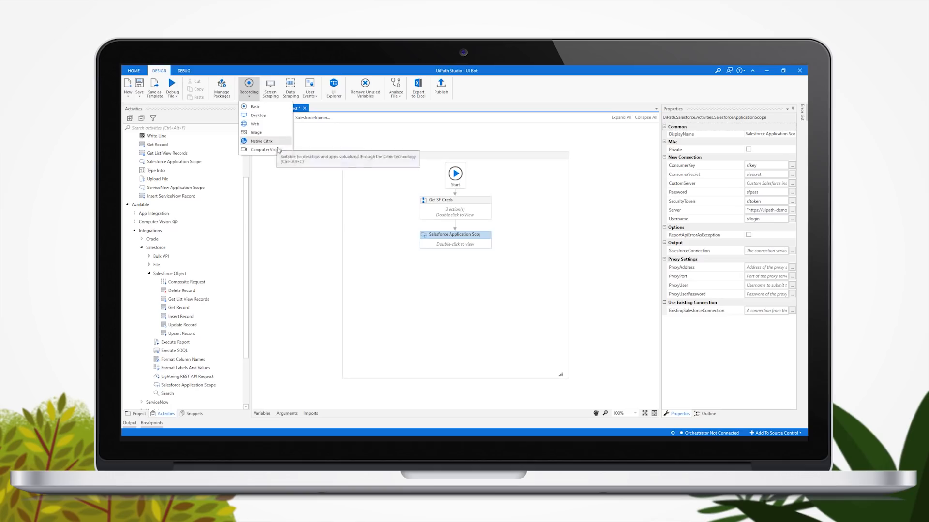
pyautogui.moveTo(261, 150)
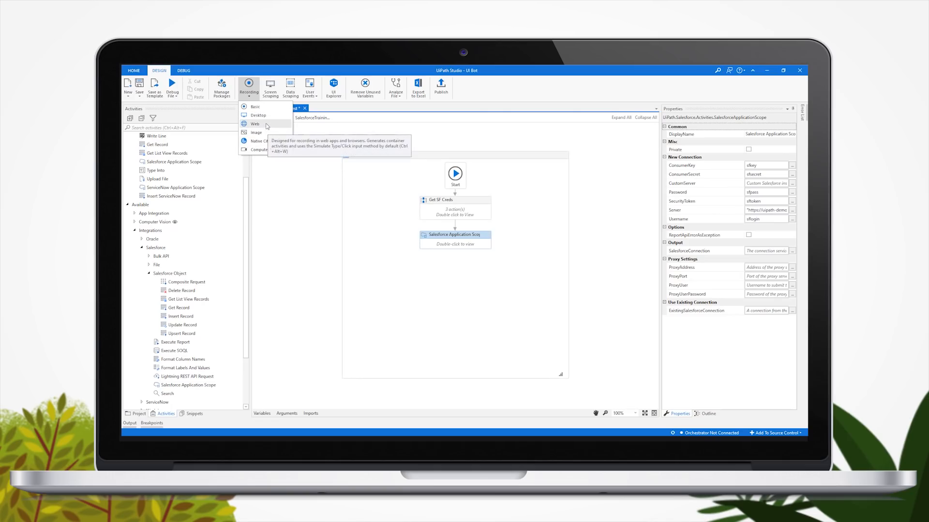
pyautogui.click(255, 124)
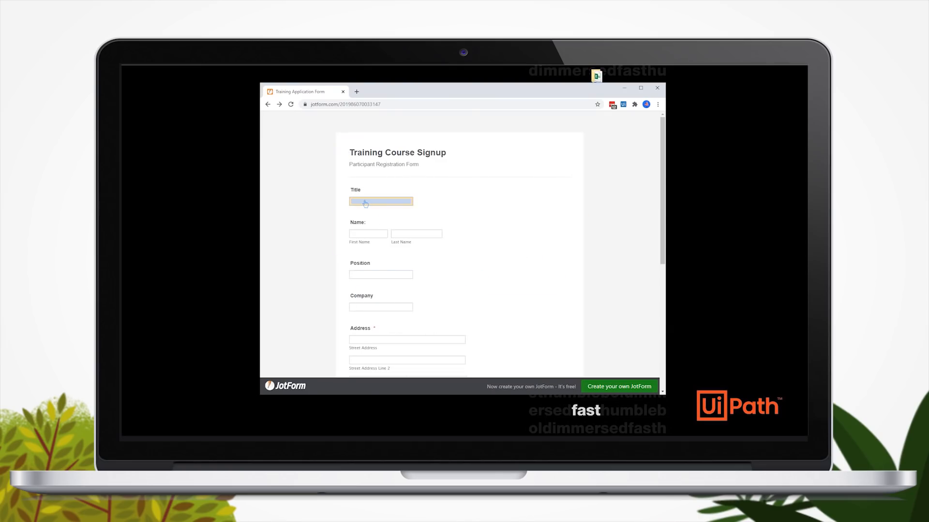
# - Record typing 'title', 'firstname' and 'lastname' into the Title, First Name and Last Name fields
pyautogui.click(380, 201)
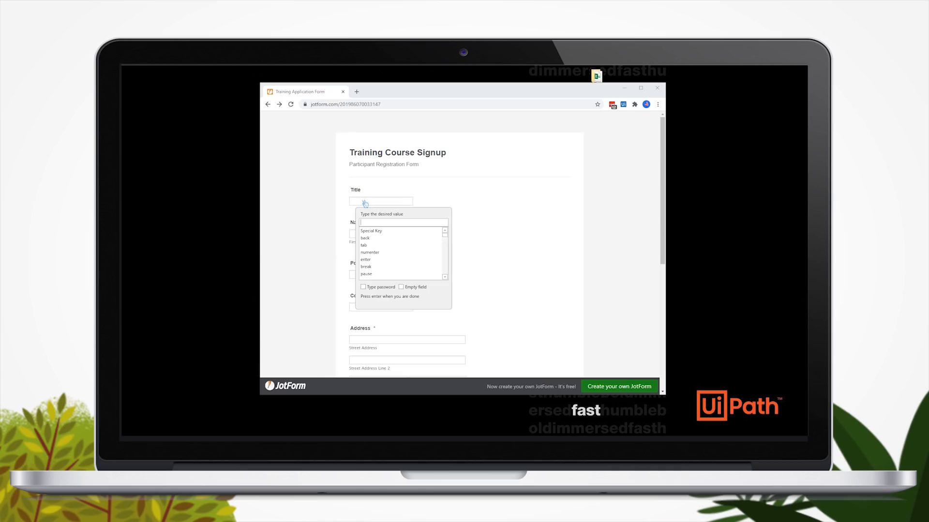
pyautogui.write('title')
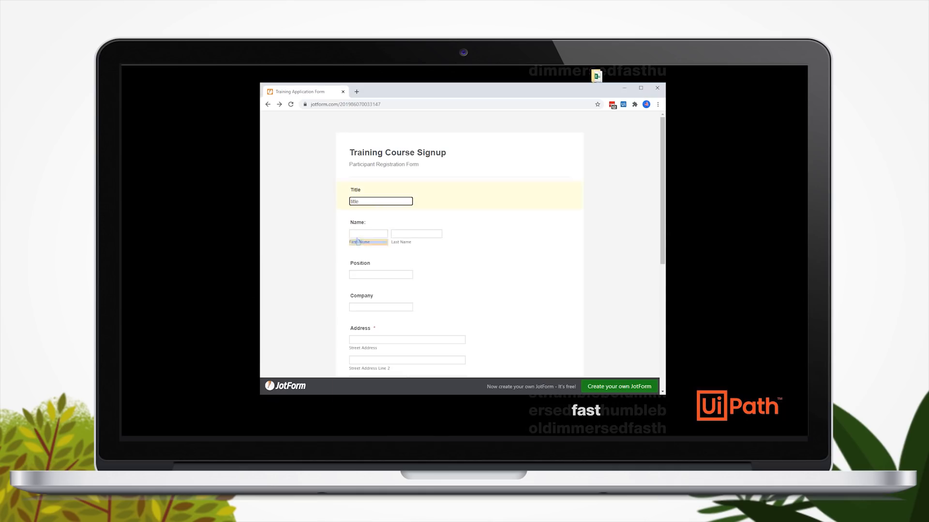
pyautogui.click(368, 233)
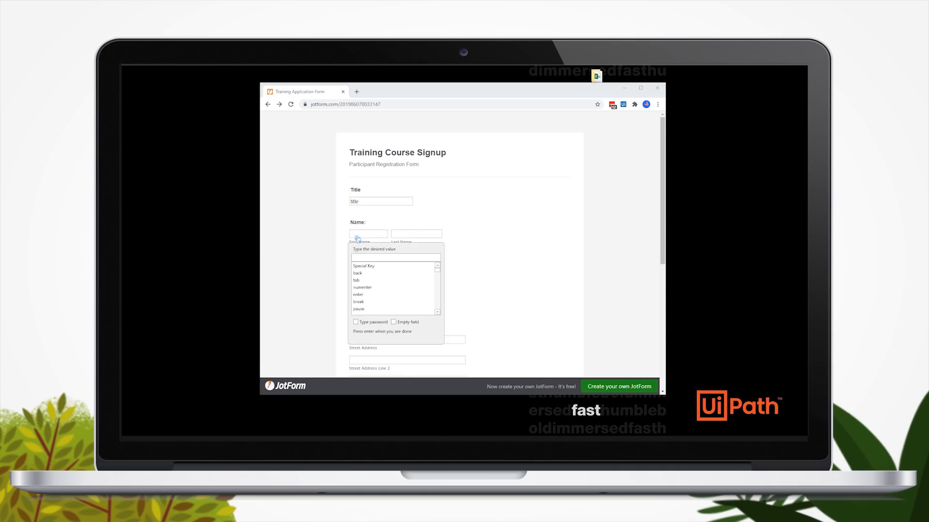
pyautogui.write('firstname')
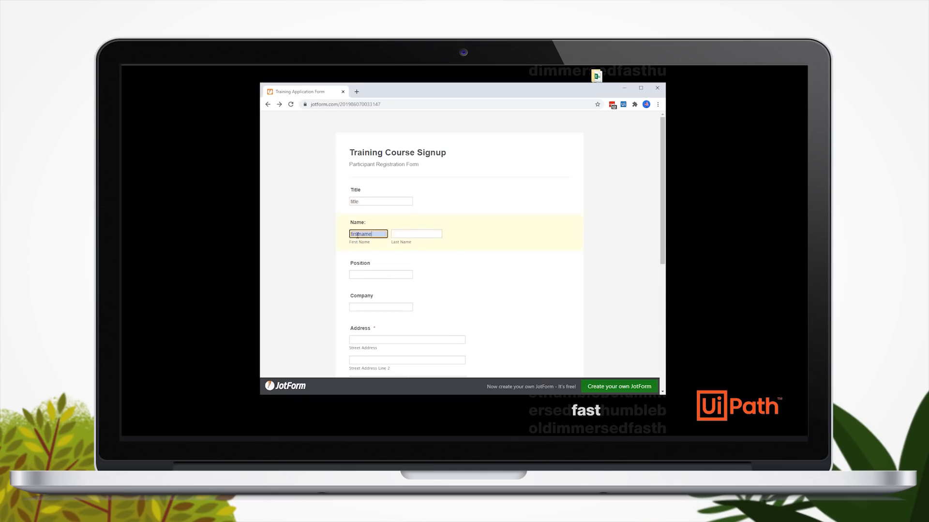
pyautogui.click(415, 233)
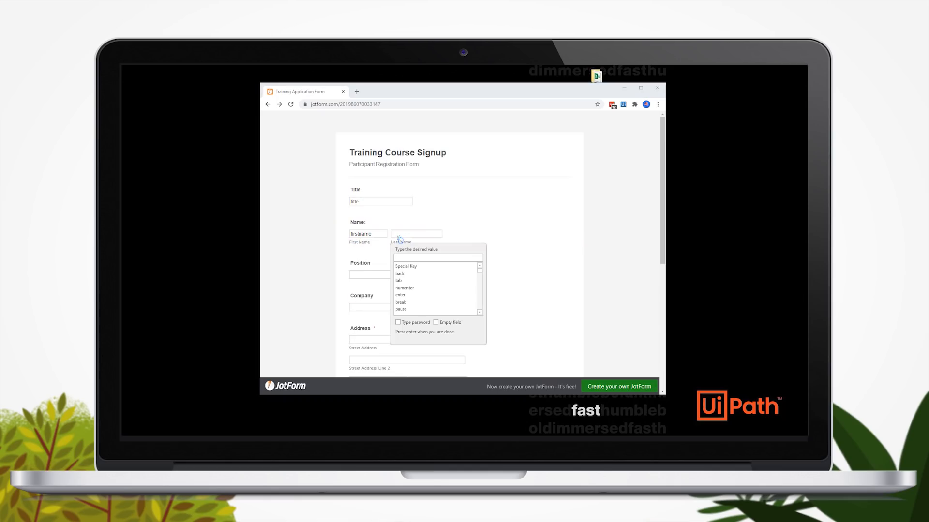
pyautogui.write('lastname"')
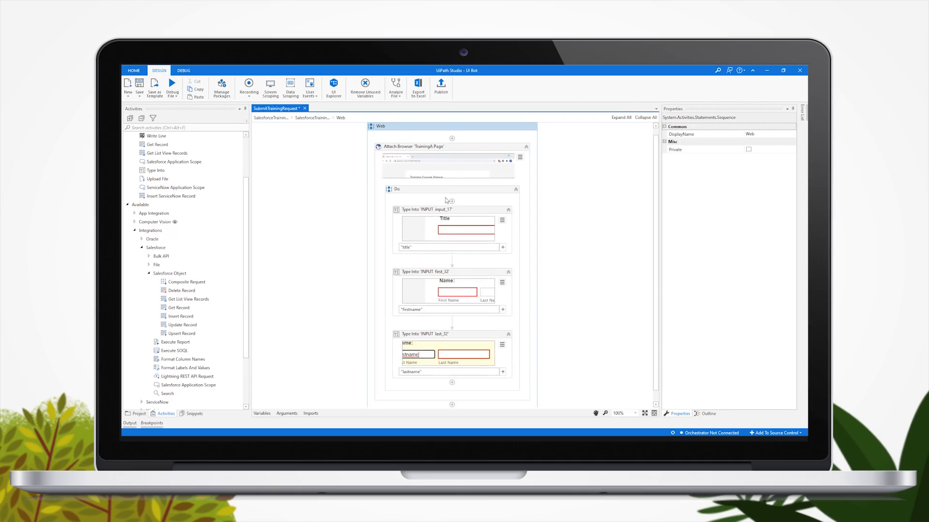
pyautogui.moveTo(451, 261)
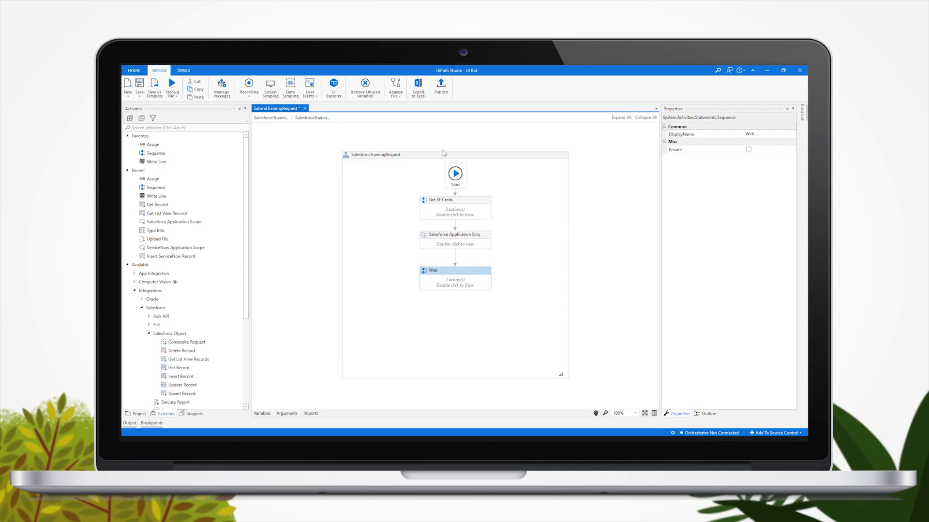
pyautogui.moveTo(440, 86)
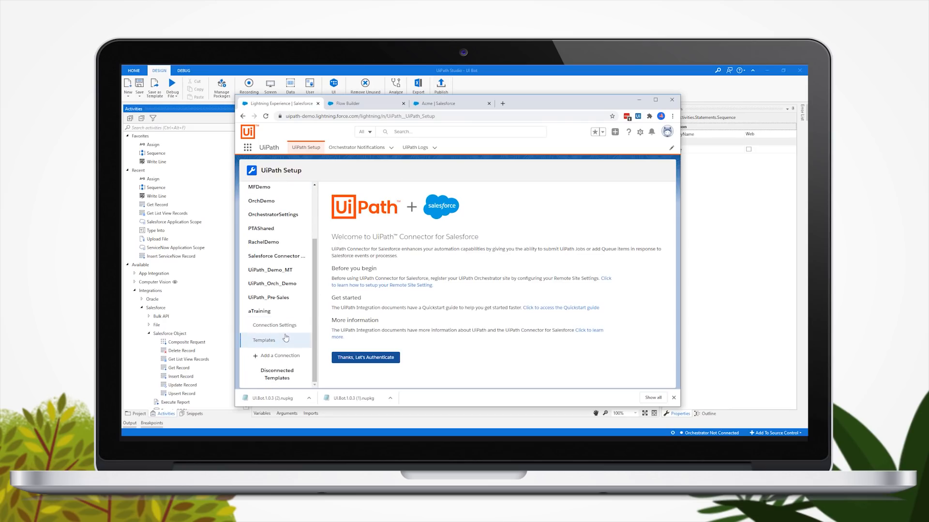
pyautogui.click(264, 340)
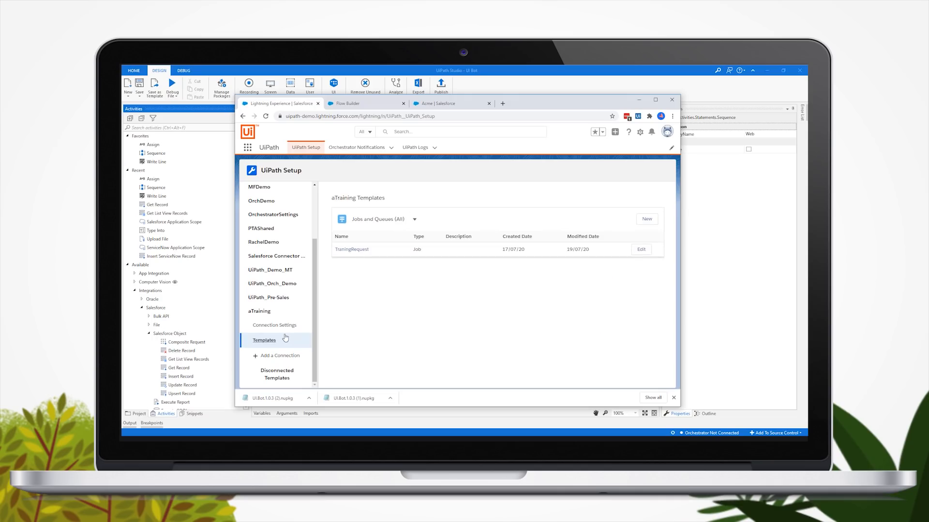
pyautogui.moveTo(352, 250)
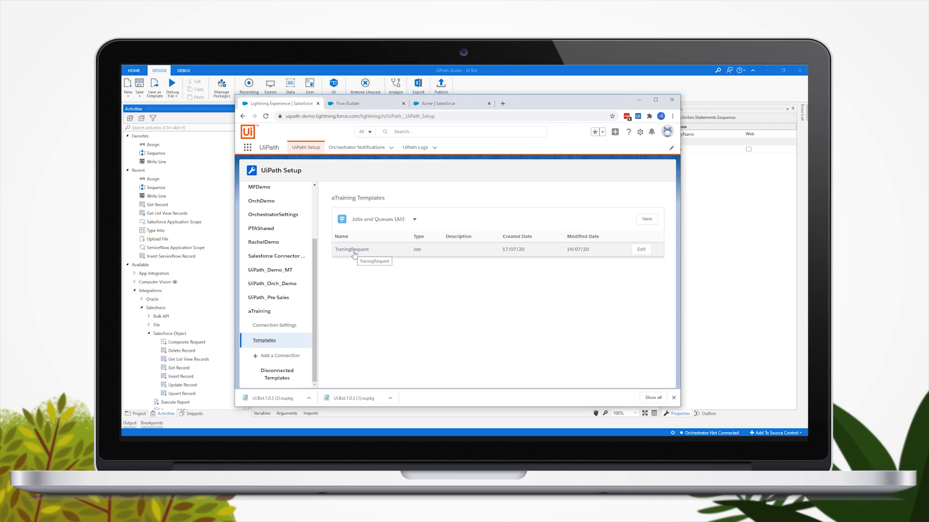
pyautogui.click(352, 248)
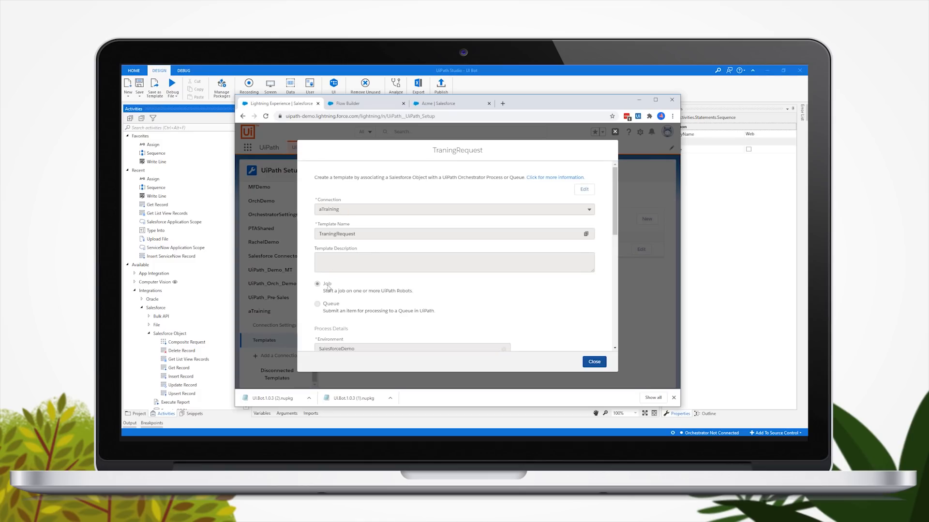
pyautogui.scroll(-3)
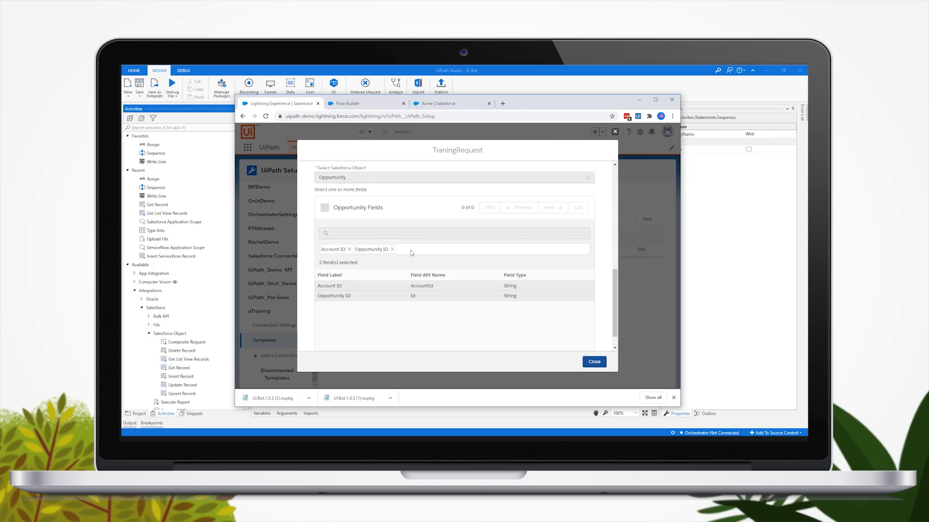
pyautogui.moveTo(574, 341)
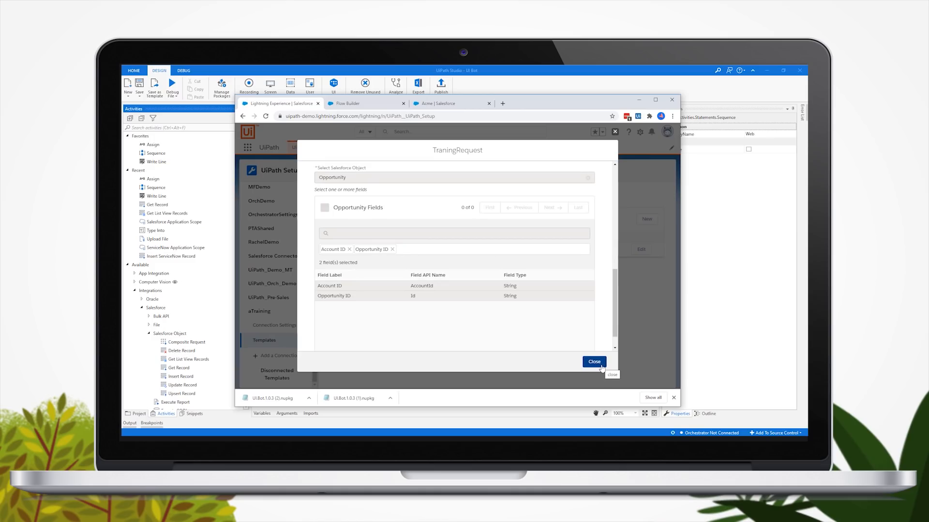
pyautogui.click(593, 362)
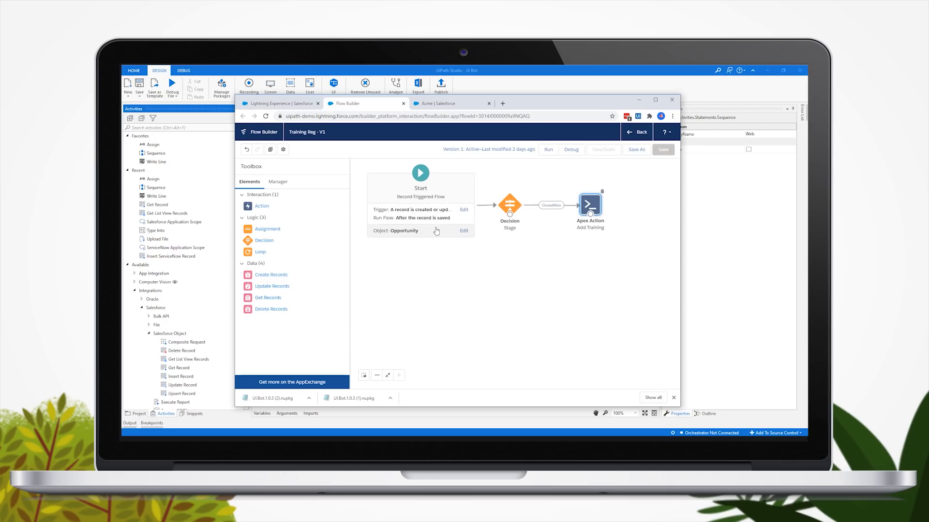
pyautogui.moveTo(539, 215)
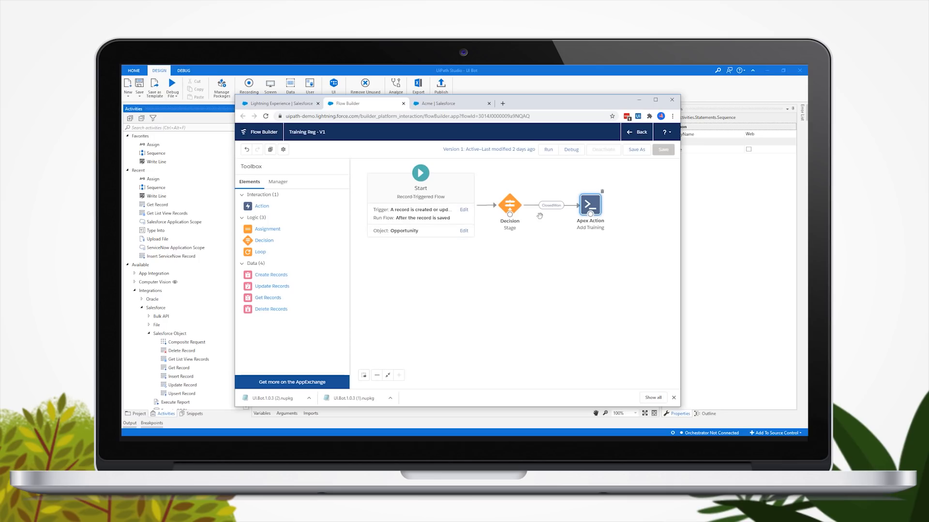
pyautogui.moveTo(589, 206)
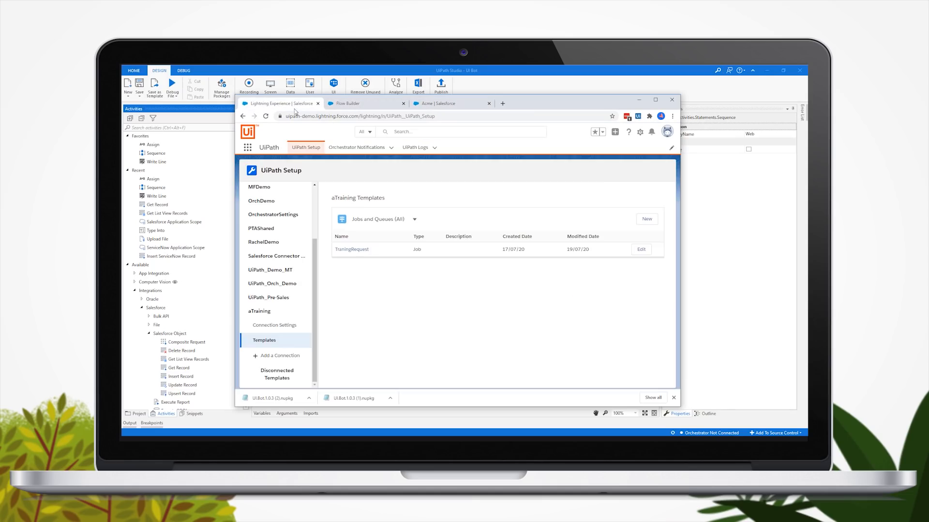
pyautogui.click(348, 103)
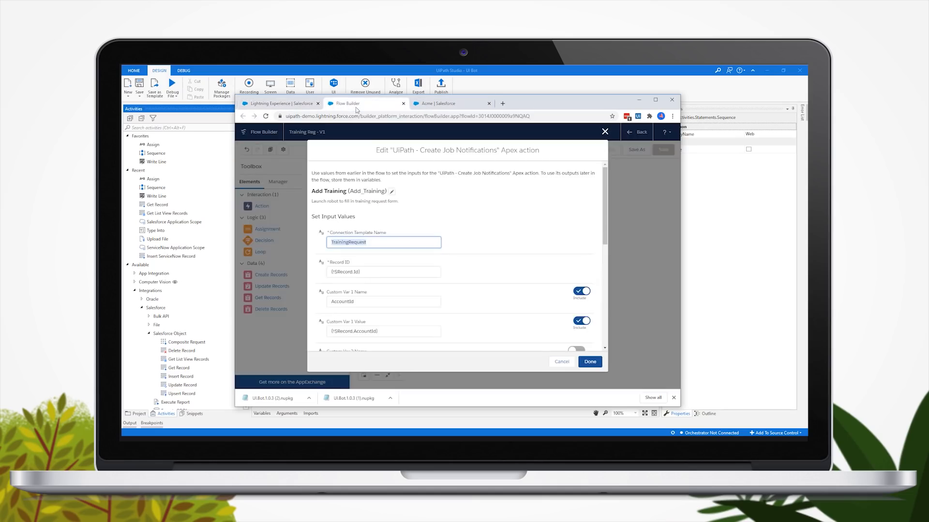
pyautogui.click(589, 361)
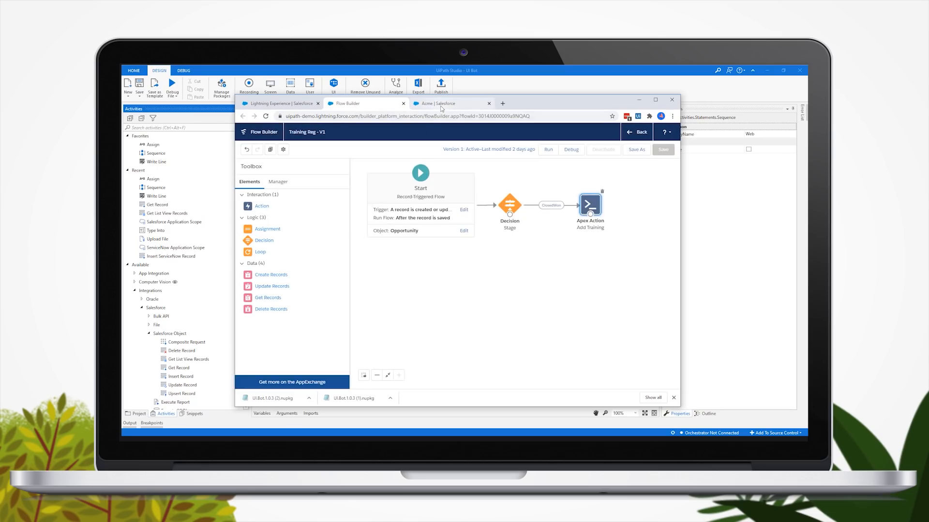
# - Open the Acme account's Training opportunity and save it with stage Closed Won
pyautogui.click(450, 103)
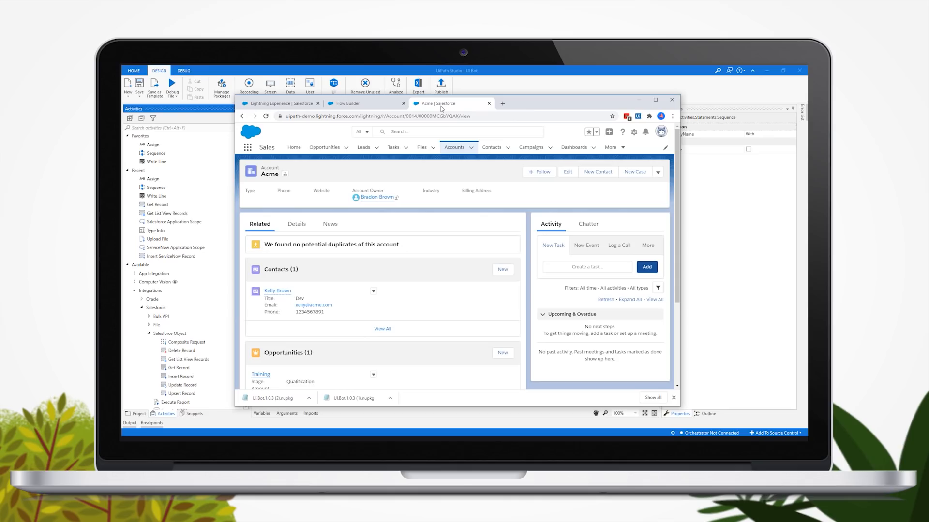
pyautogui.moveTo(290, 299)
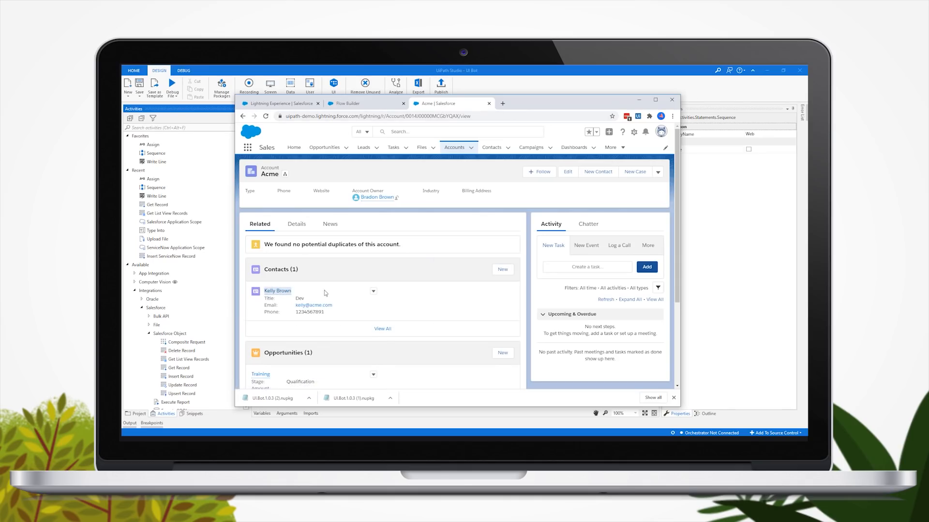
pyautogui.moveTo(260, 374)
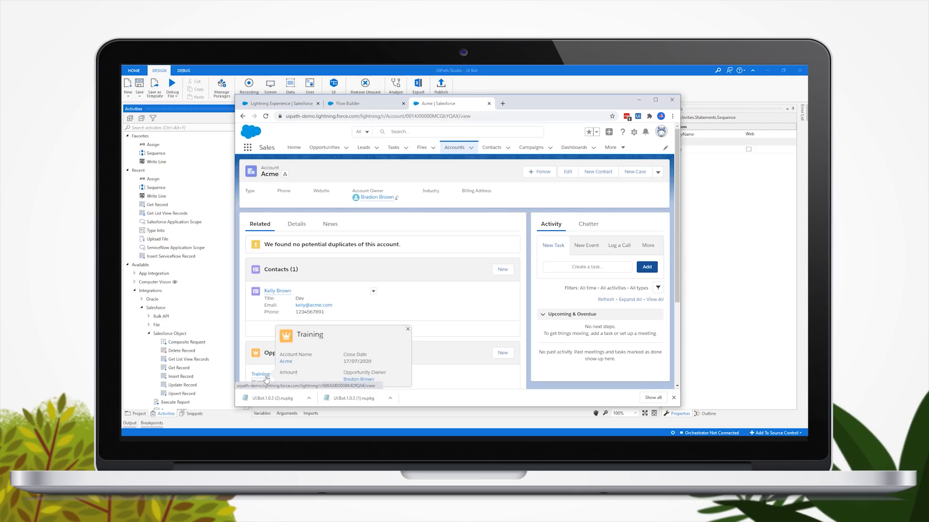
pyautogui.click(260, 374)
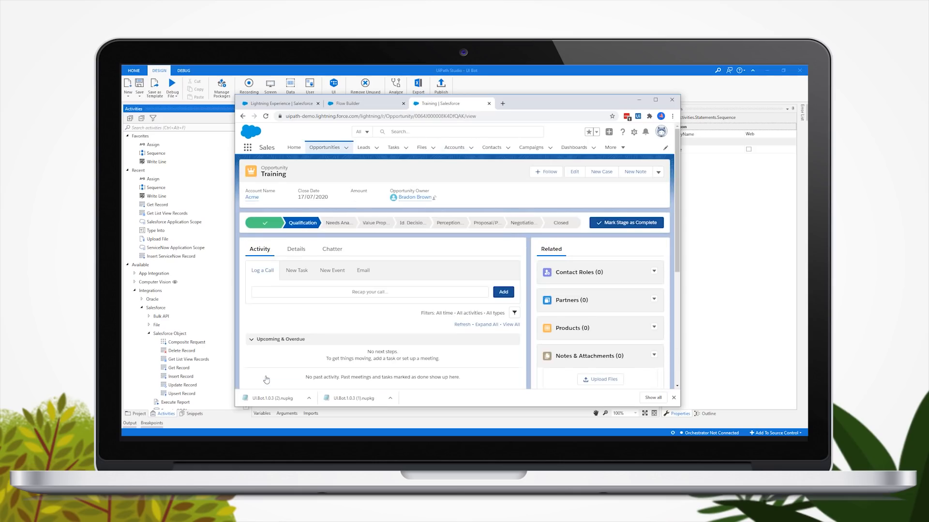
pyautogui.click(560, 222)
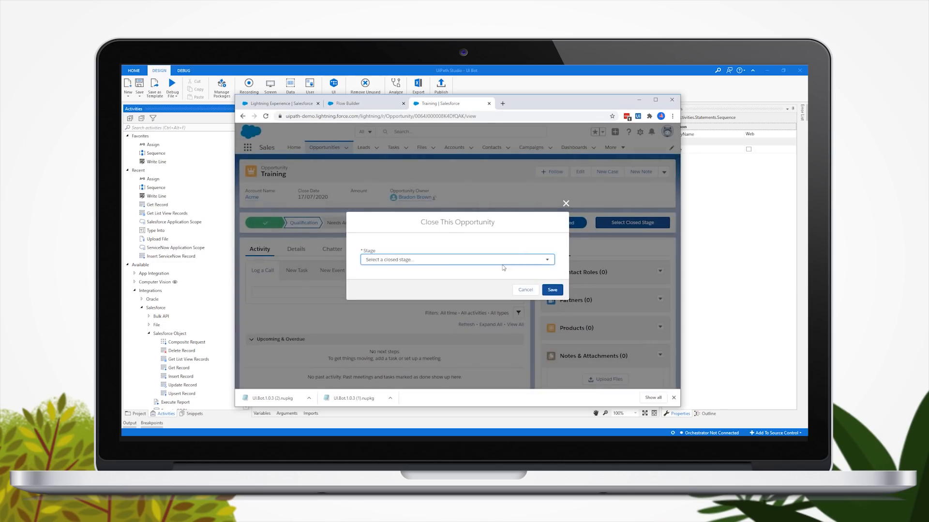
pyautogui.click(457, 259)
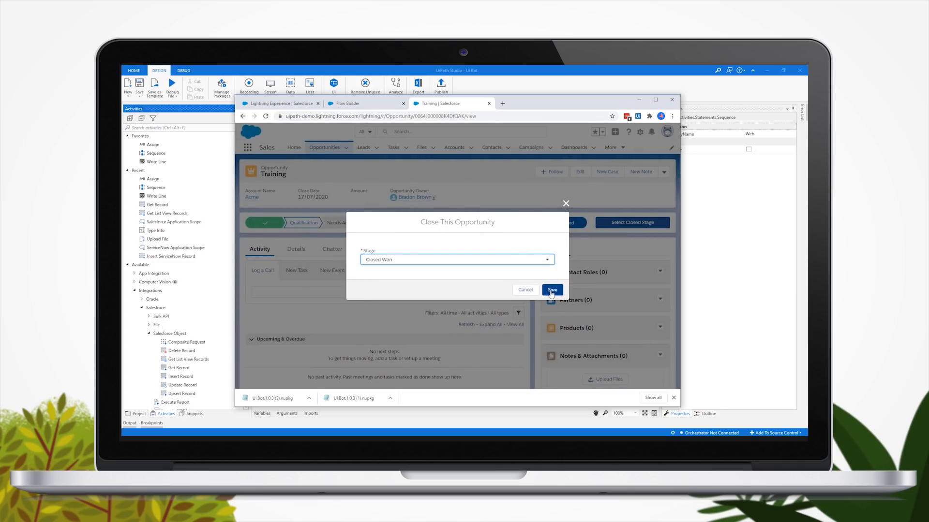
pyautogui.click(552, 290)
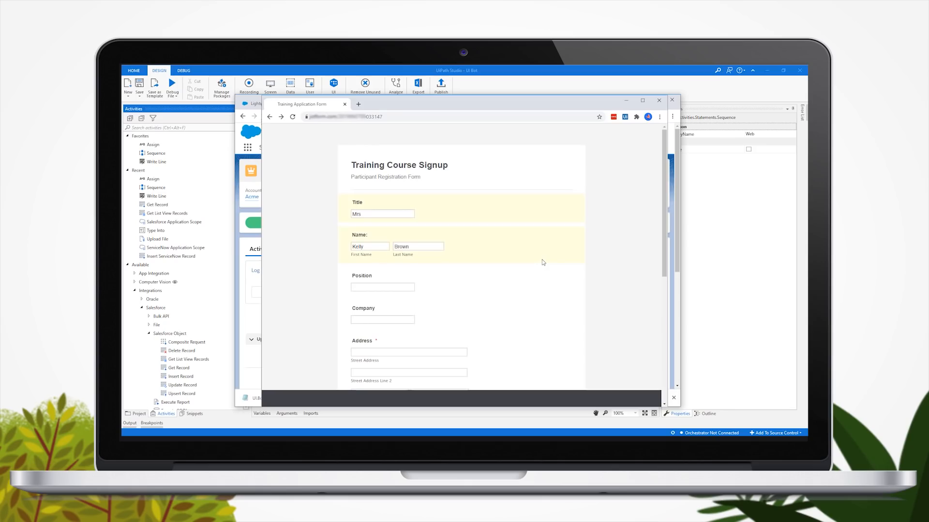
pyautogui.write('1138 El Solyo Heights Dr')
pyautogui.write('95018')
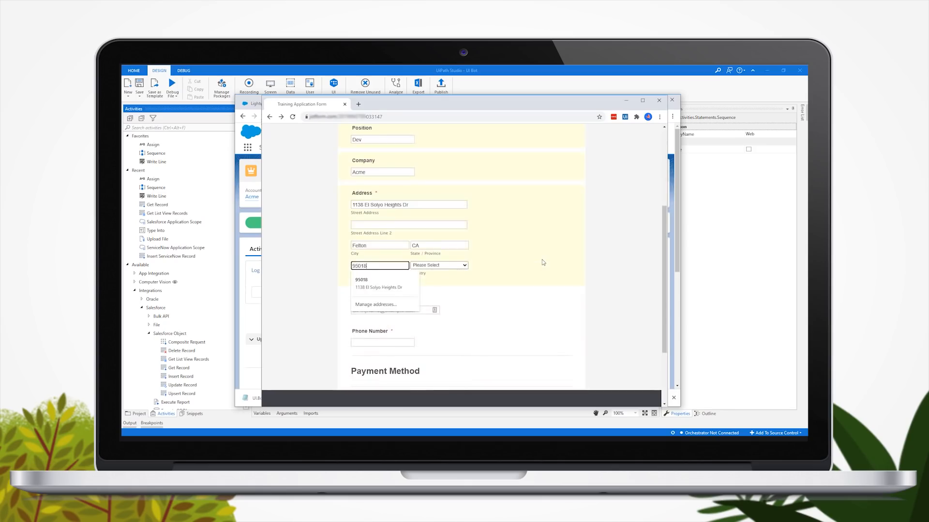
pyautogui.write('123-')
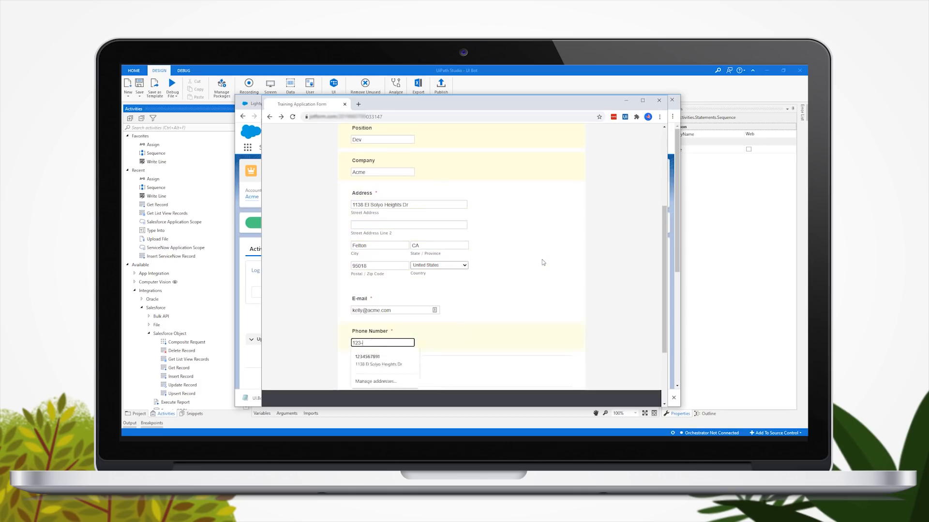